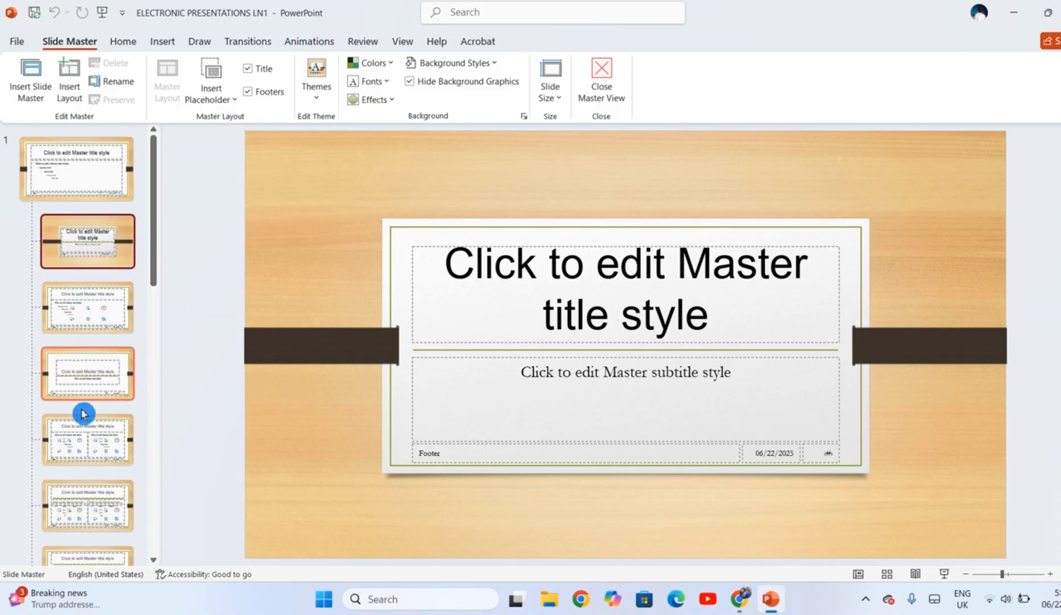
Compare the parent master, Title Slide and Title and Content layout thumbnails.
{"action": "left_click", "coordinate": [64, 167]}
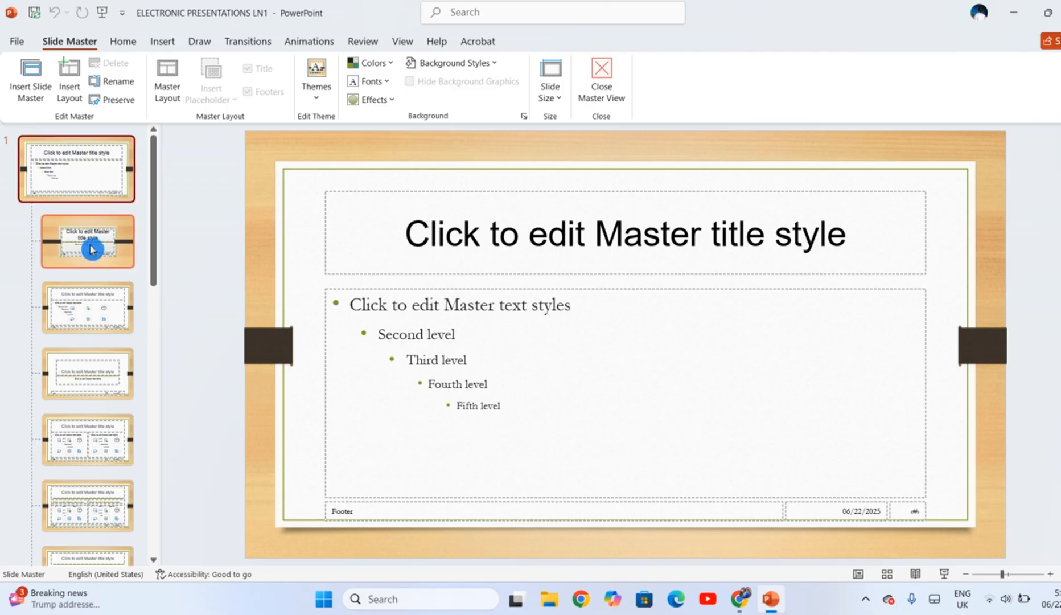
{"action": "left_click", "coordinate": [89, 307]}
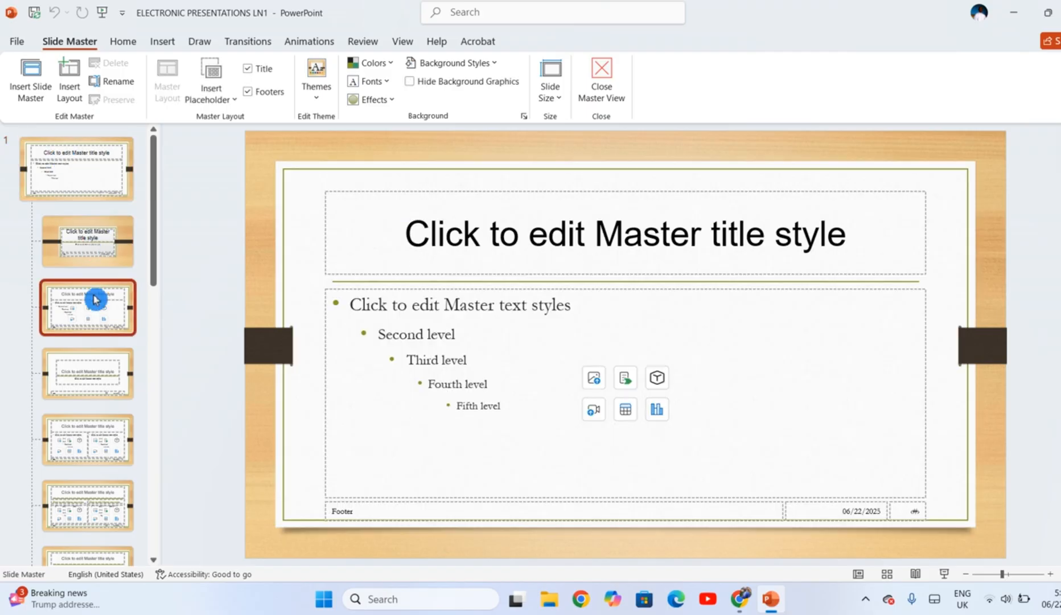
{"action": "left_click", "coordinate": [87, 242]}
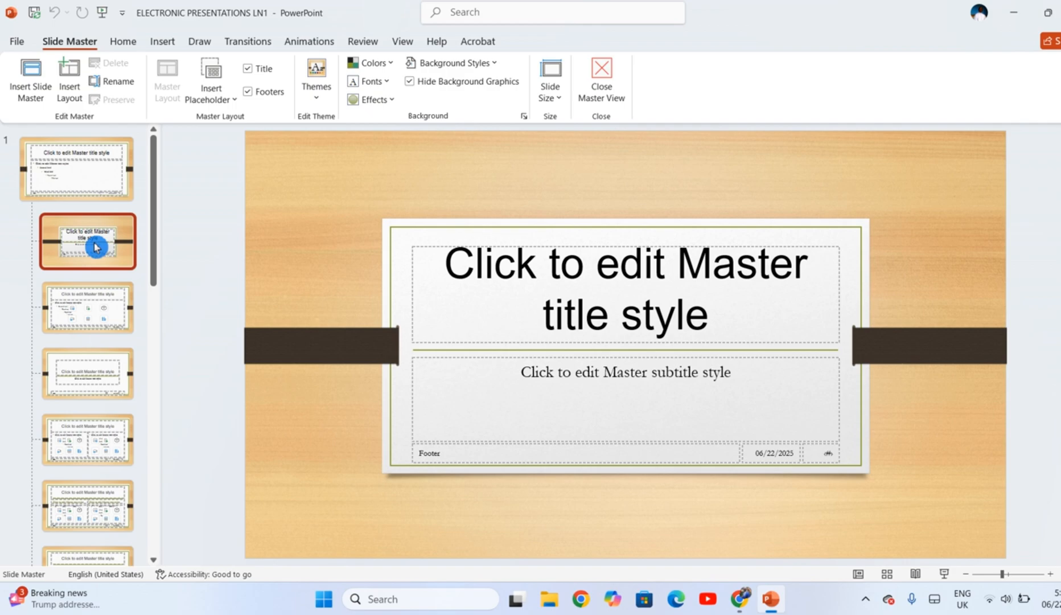
{"action": "mouse_move", "coordinate": [113, 247]}
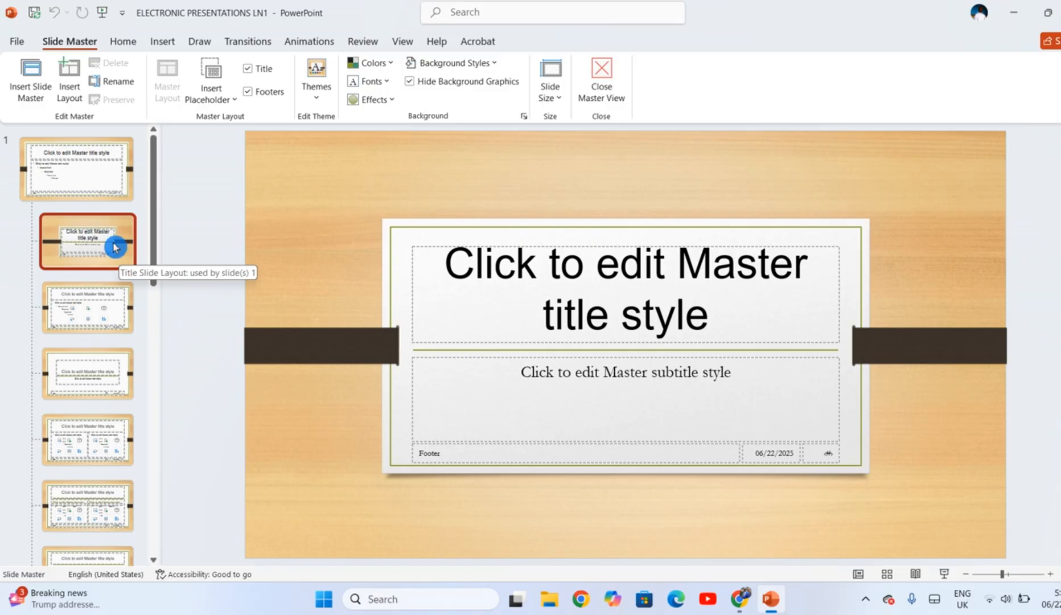
{"action": "left_click", "coordinate": [89, 307]}
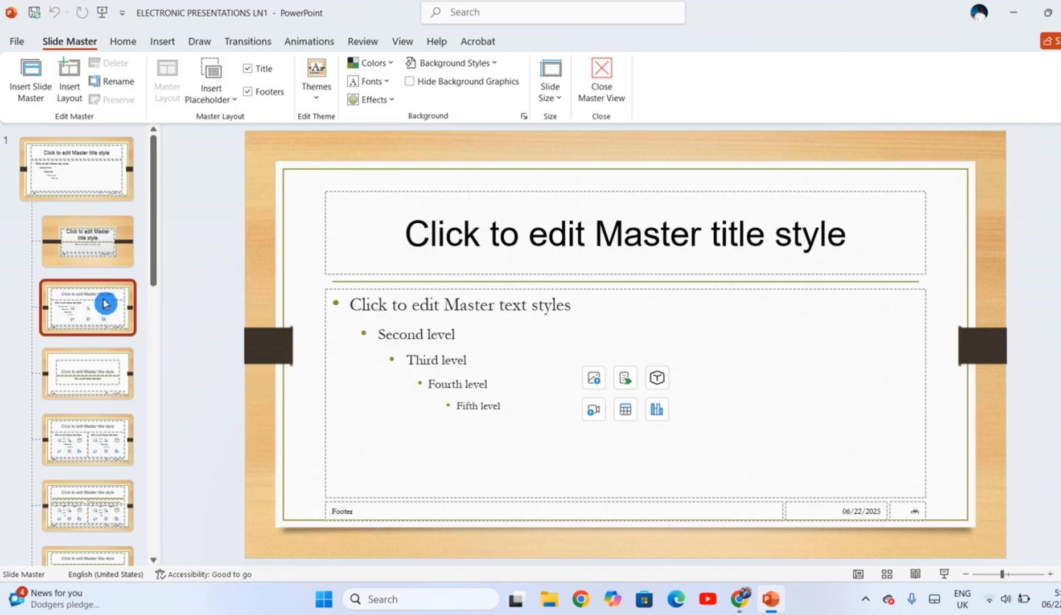
{"action": "mouse_move", "coordinate": [103, 305]}
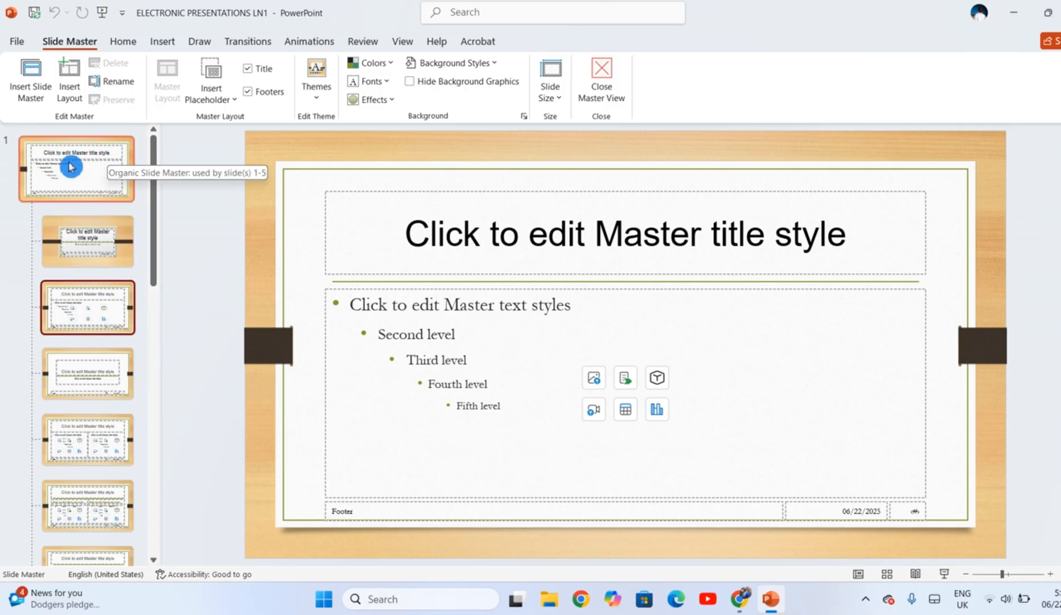
Show the parent slide master and select its title placeholder text.
{"action": "left_click", "coordinate": [78, 169]}
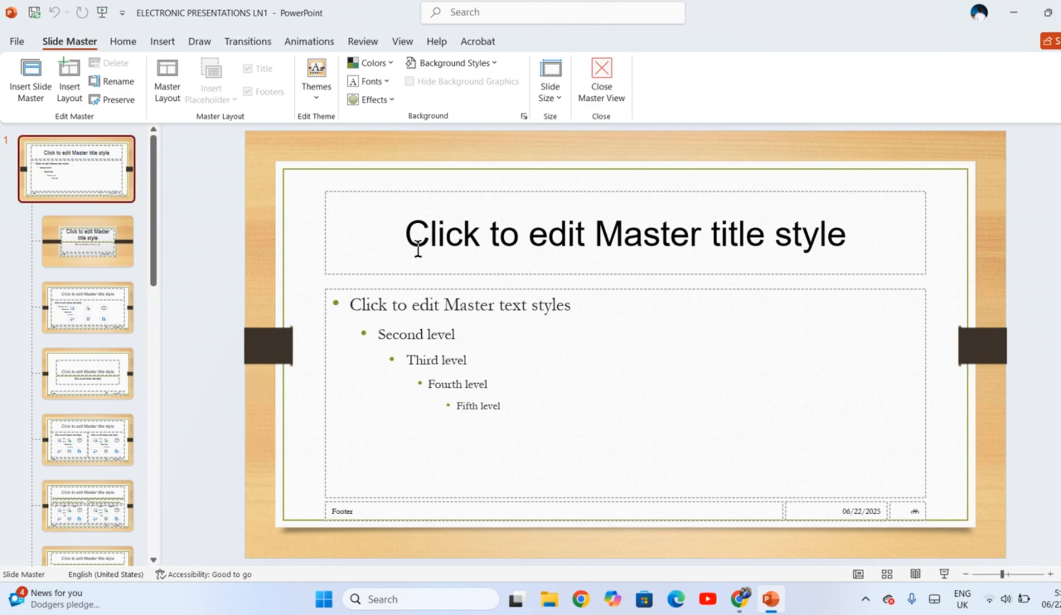
{"action": "mouse_move", "coordinate": [558, 337]}
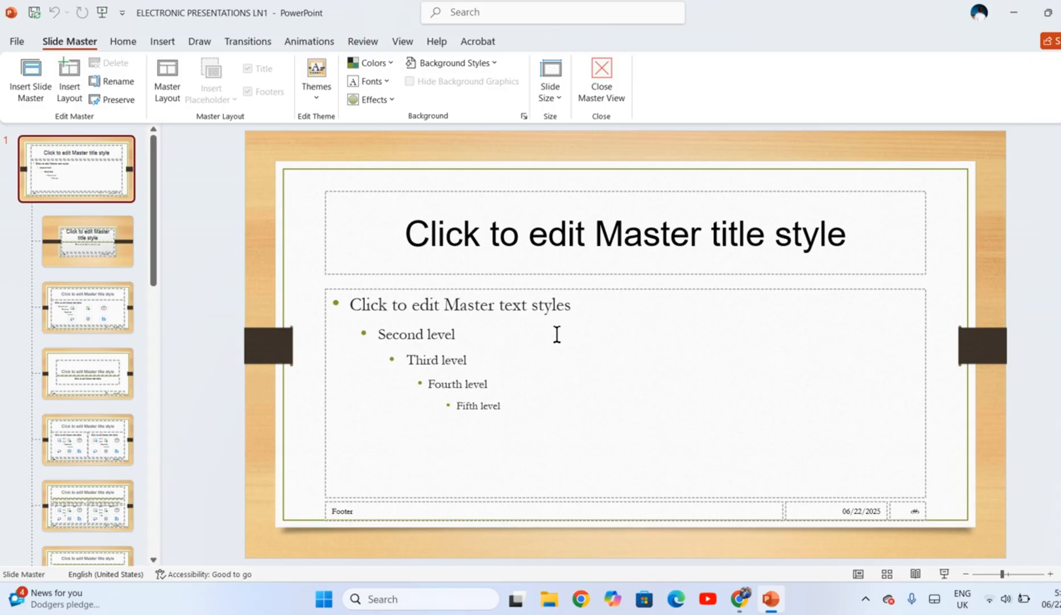
{"action": "left_click", "coordinate": [425, 233]}
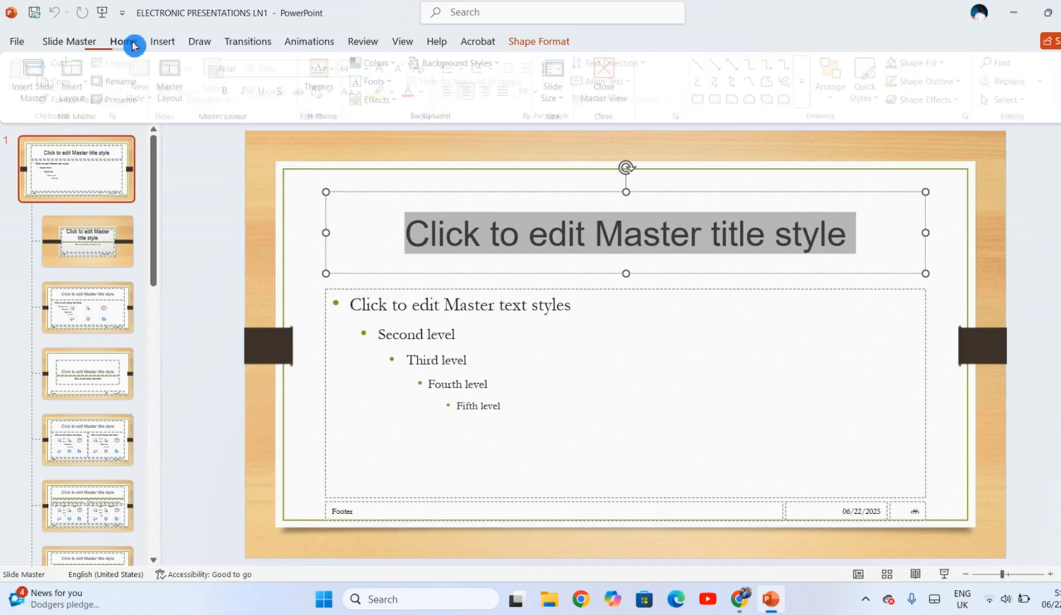
Colour the master title text red and set its font to Algerian.
{"action": "left_click", "coordinate": [123, 41]}
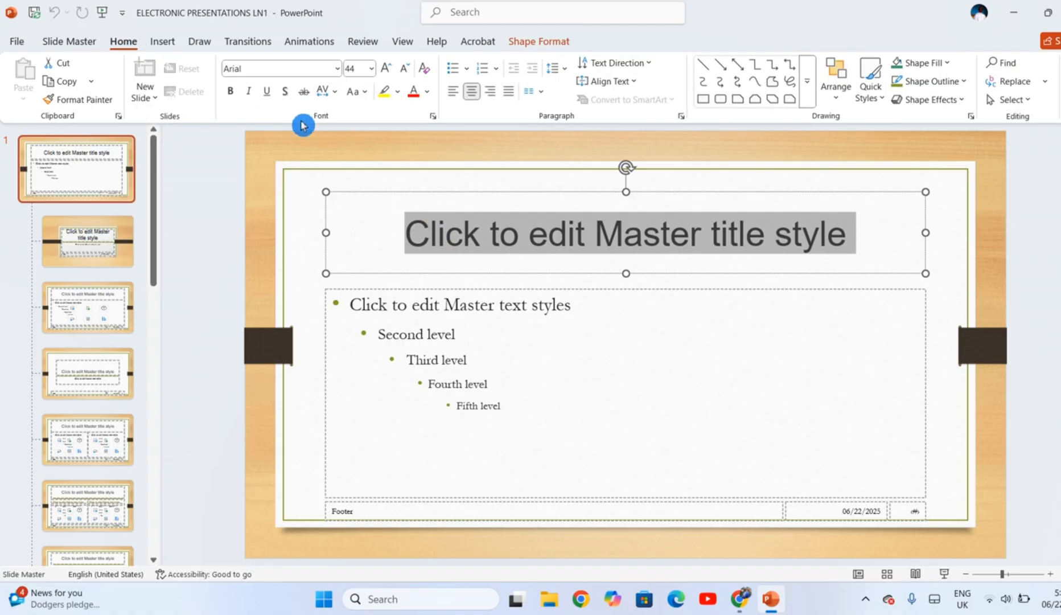
{"action": "mouse_move", "coordinate": [420, 94]}
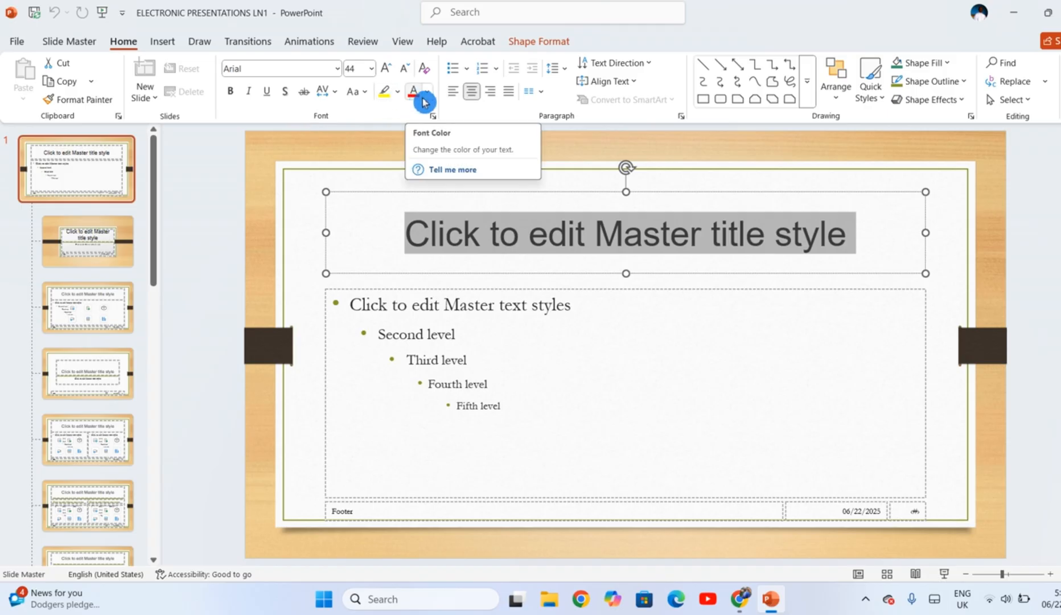
{"action": "left_click", "coordinate": [426, 91]}
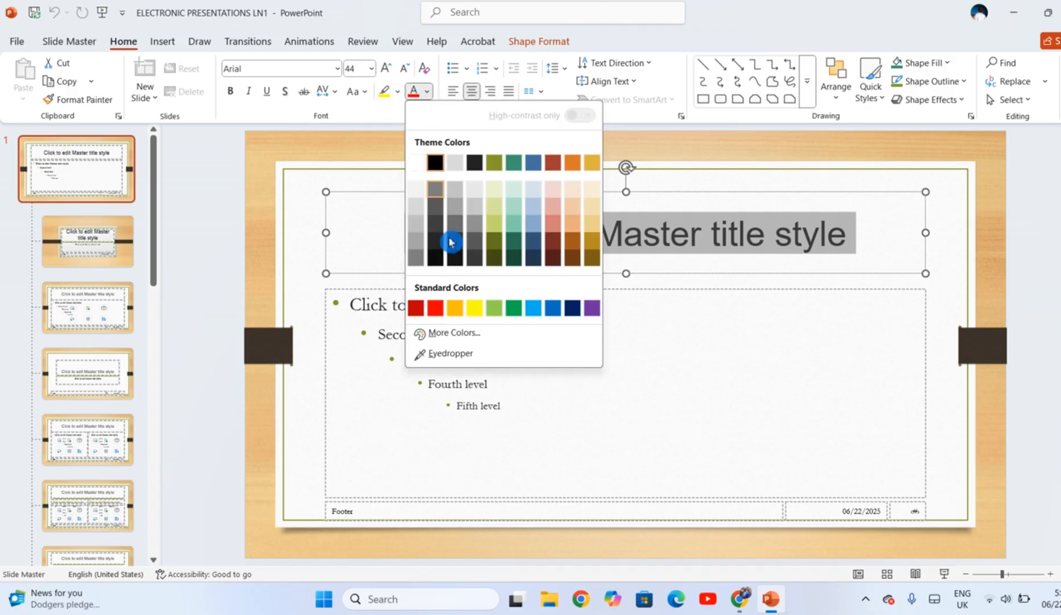
{"action": "left_click", "coordinate": [436, 307]}
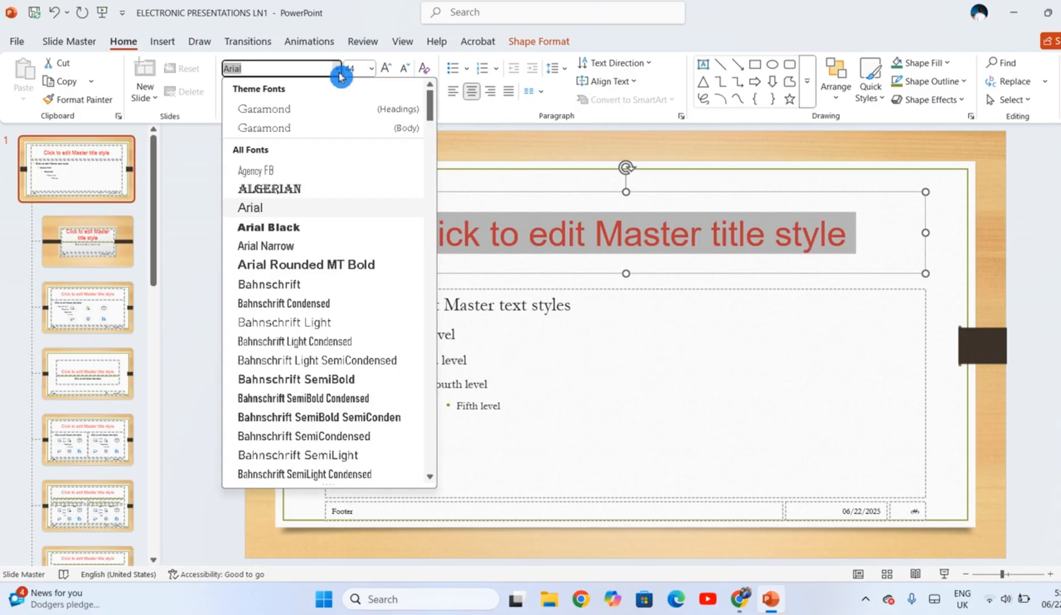
{"action": "left_click", "coordinate": [268, 189]}
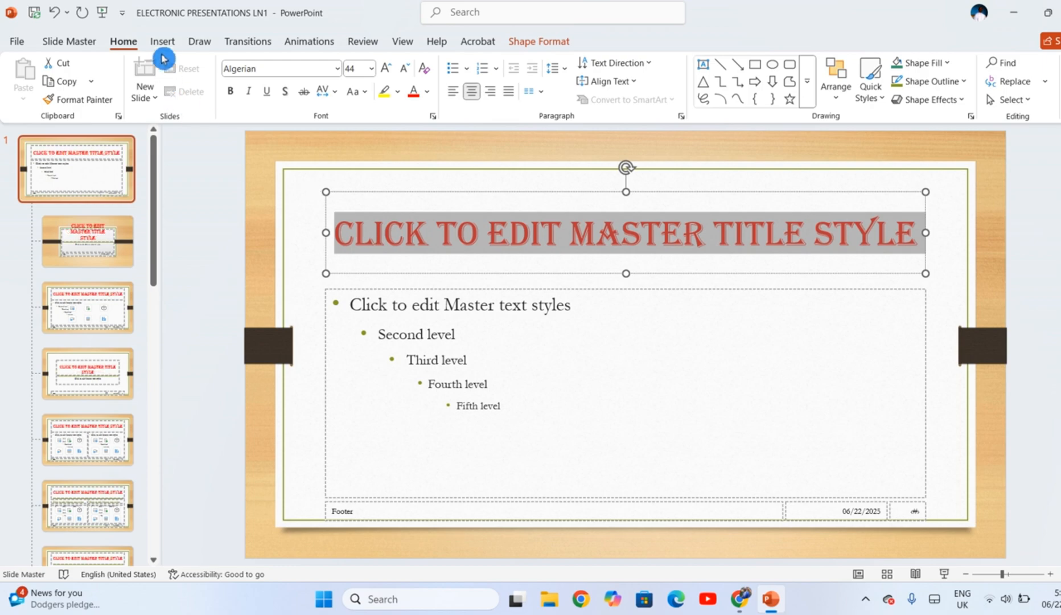
Show the Pictures source choices from the Insert ribbon.
{"action": "left_click", "coordinate": [162, 41]}
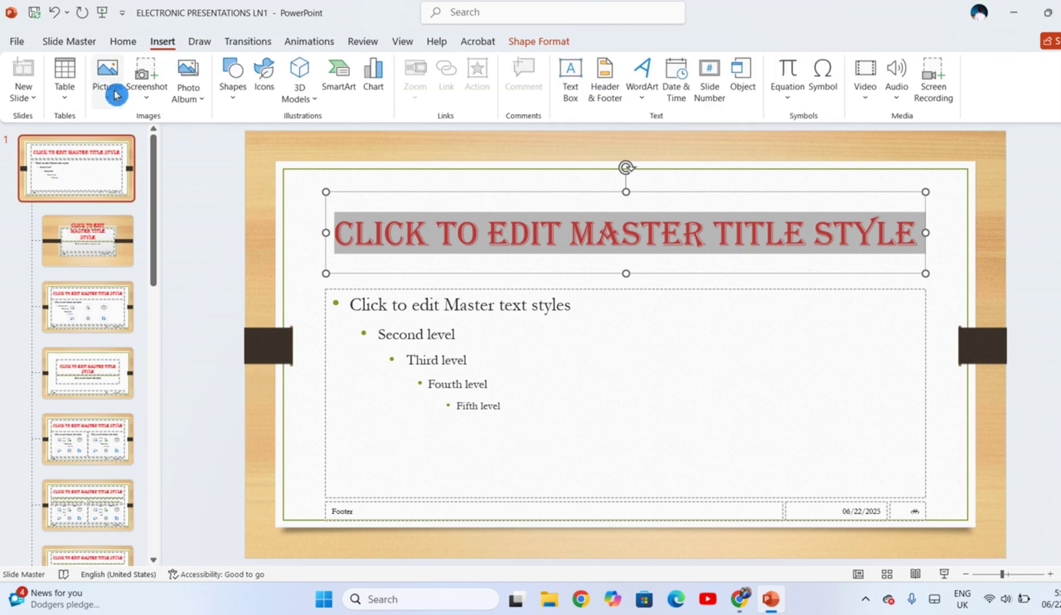
{"action": "left_click", "coordinate": [108, 75]}
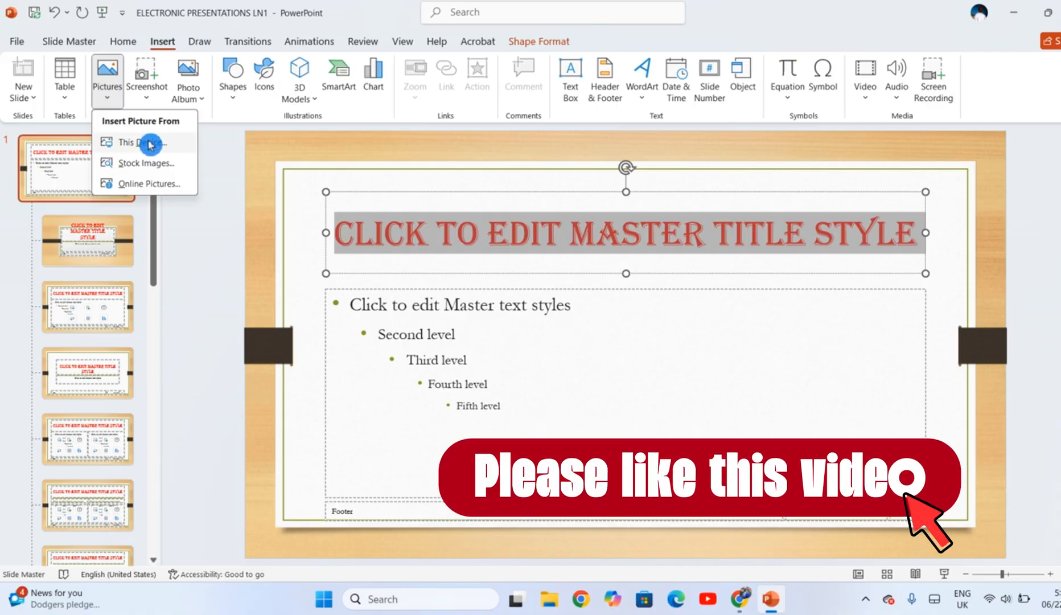
{"action": "mouse_move", "coordinate": [171, 164]}
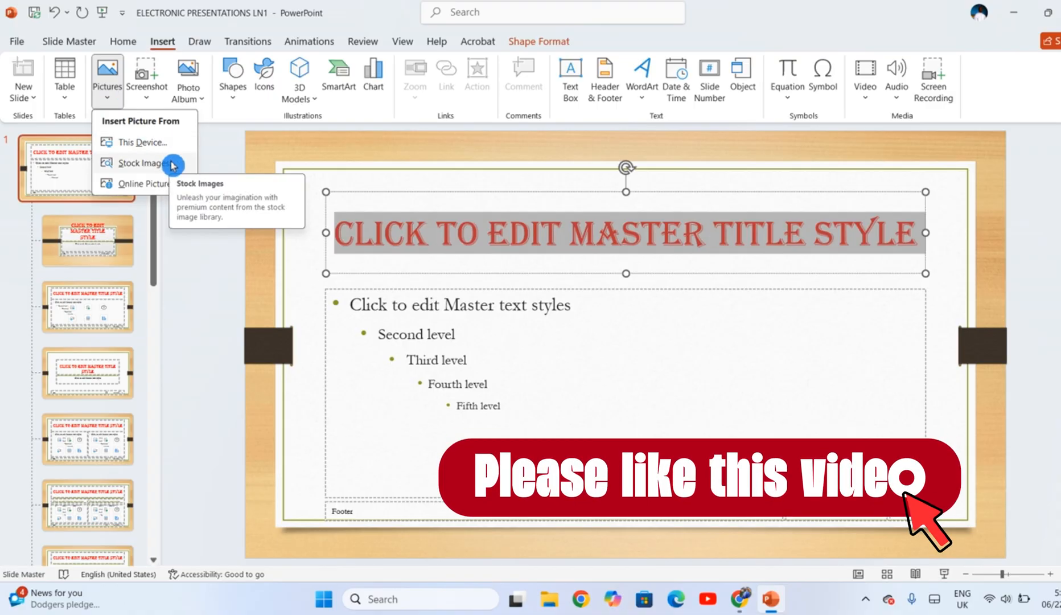
{"action": "mouse_move", "coordinate": [167, 147]}
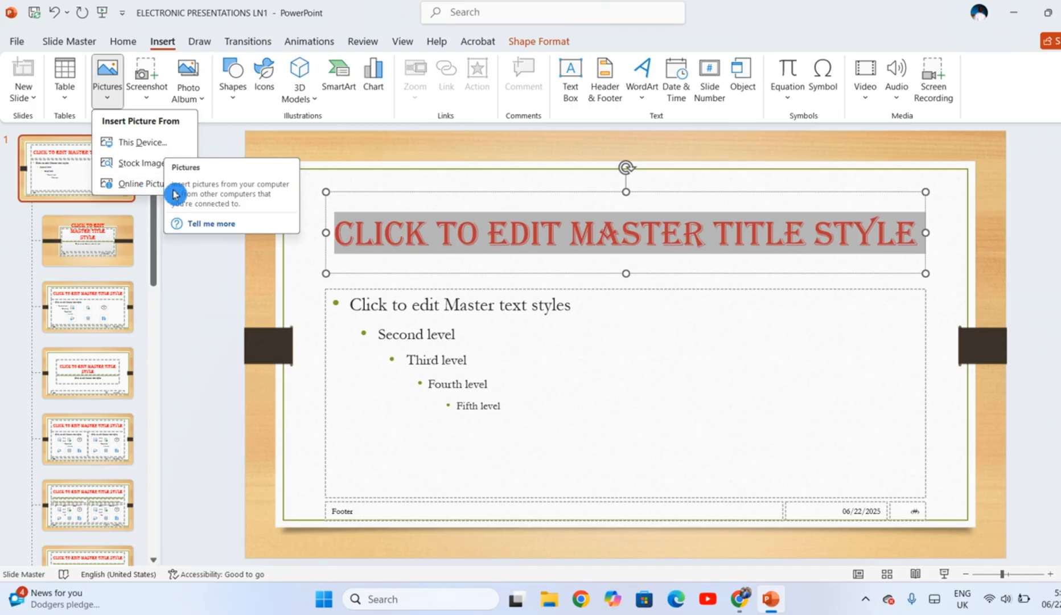
{"action": "mouse_move", "coordinate": [164, 147]}
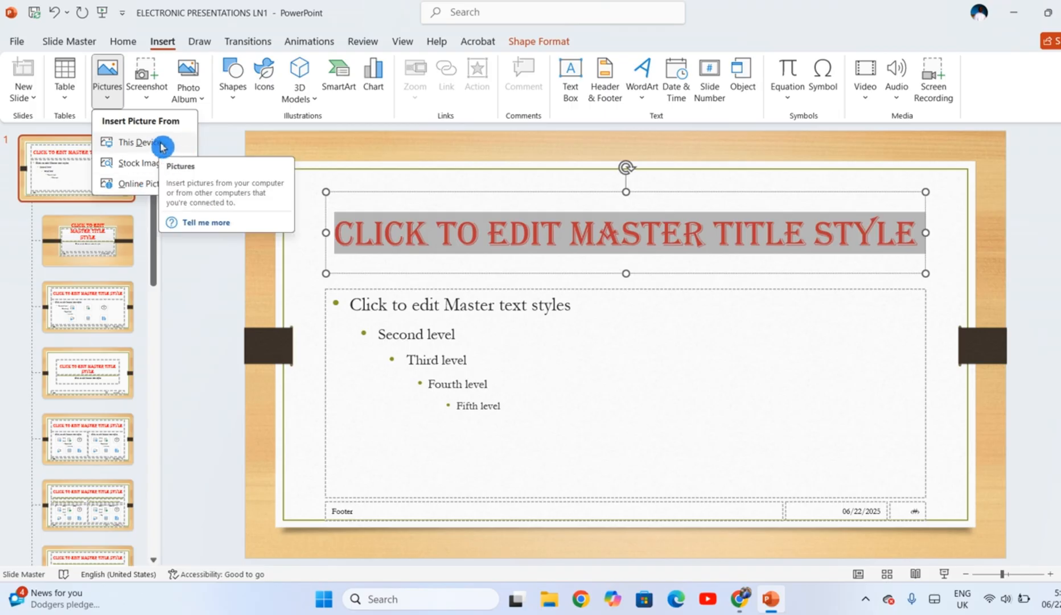
{"action": "mouse_move", "coordinate": [178, 148]}
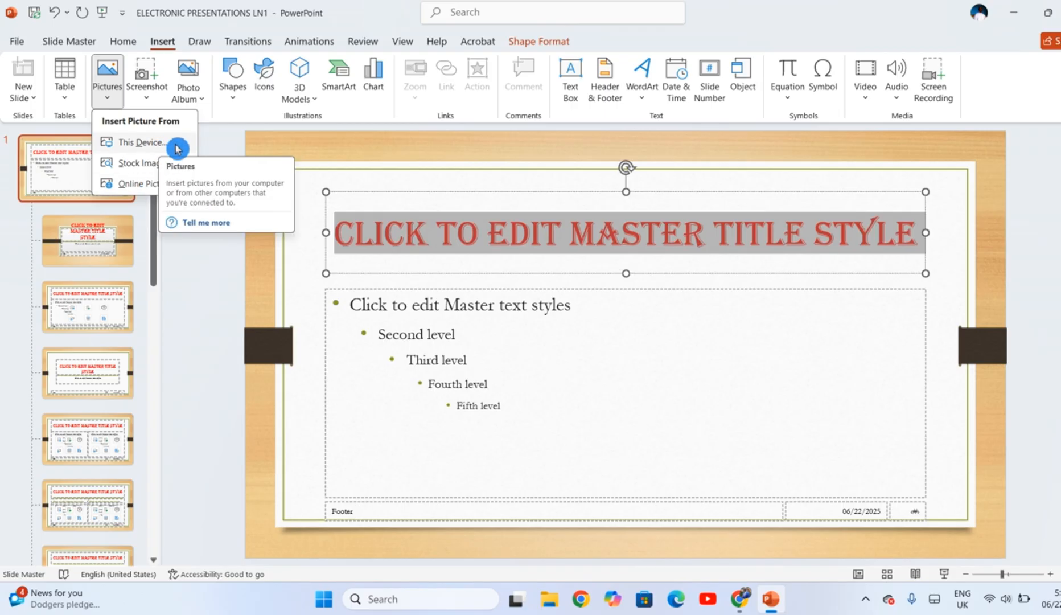
Insert the 'Tutorial thumbnail photo half' image from the Desktop onto the master.
{"action": "left_click", "coordinate": [143, 142]}
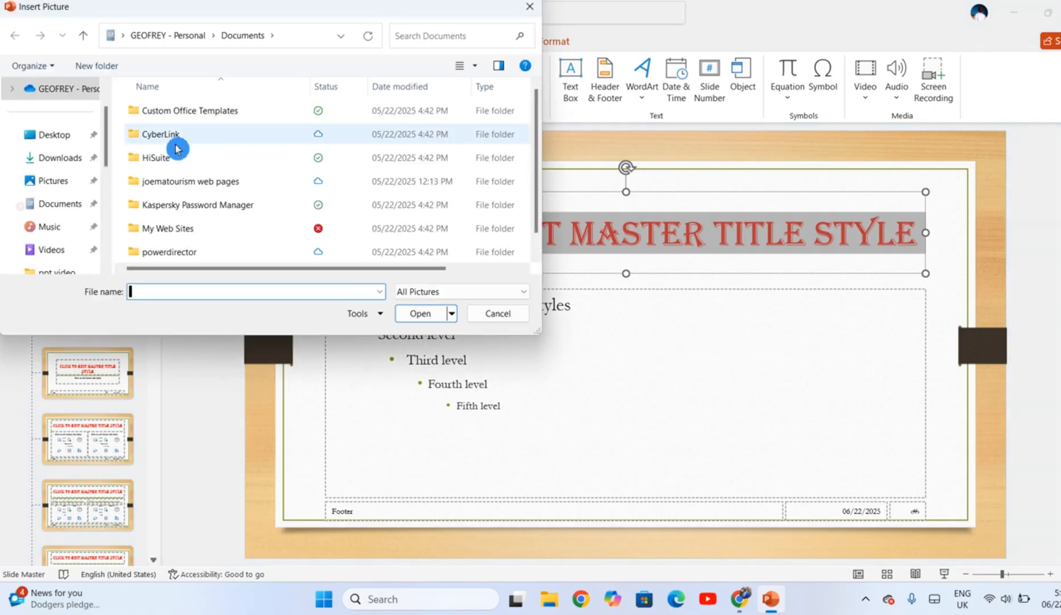
{"action": "left_click", "coordinate": [57, 158]}
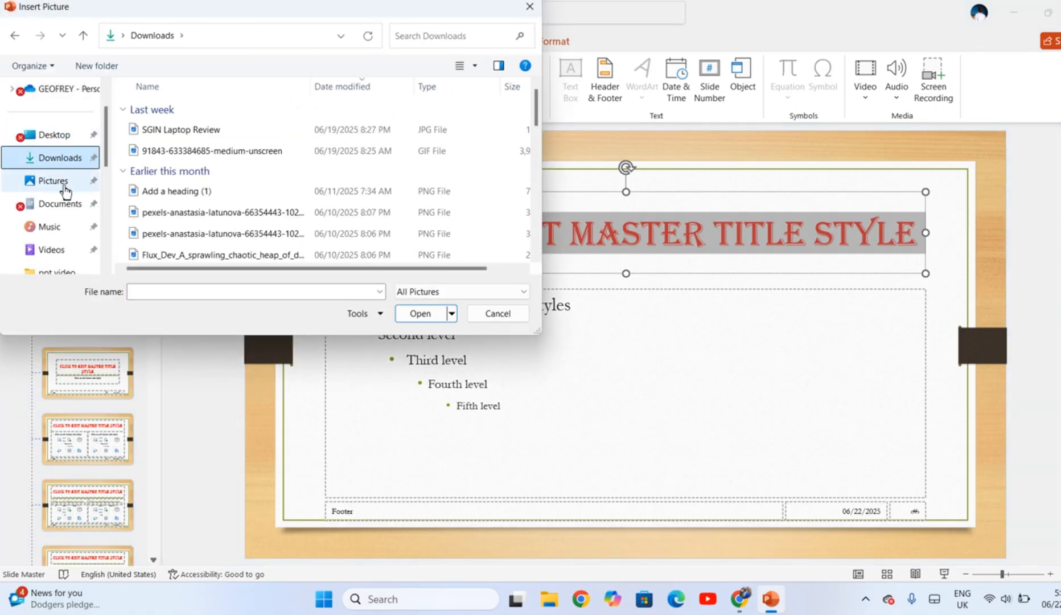
{"action": "left_click", "coordinate": [52, 181]}
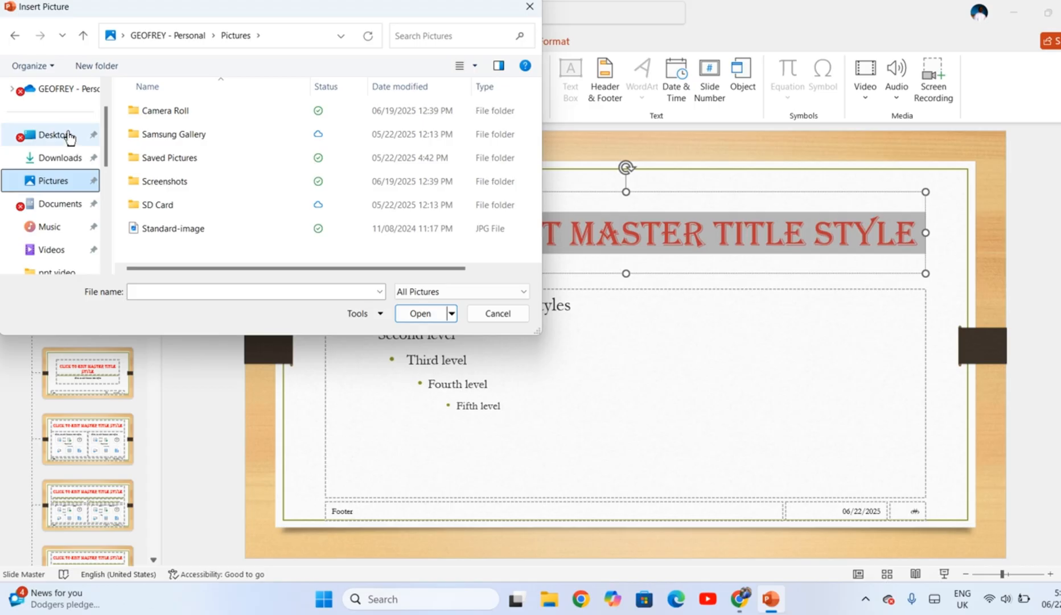
{"action": "left_click", "coordinate": [53, 135]}
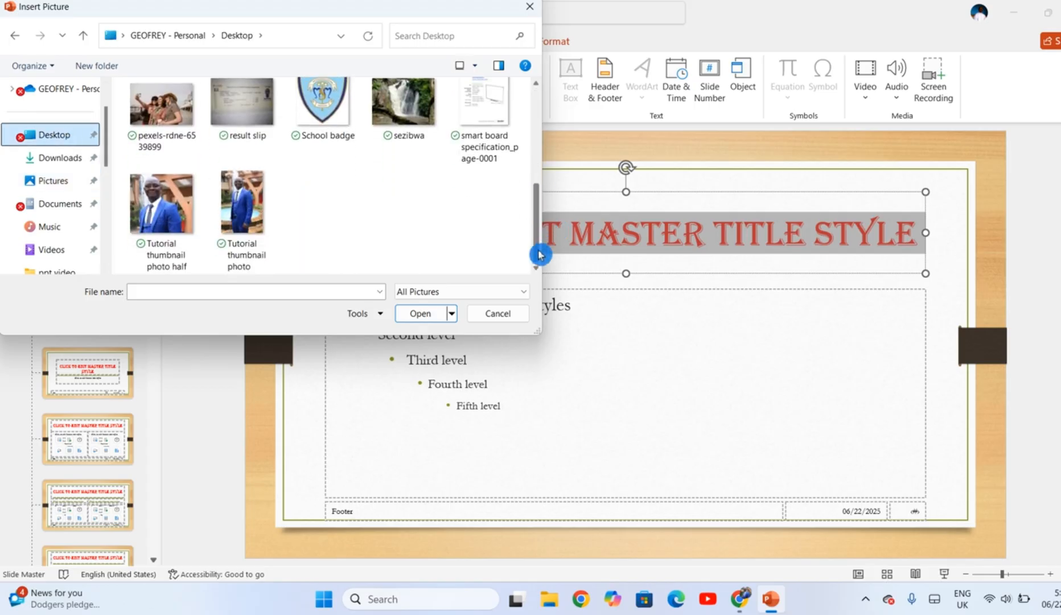
{"action": "left_click", "coordinate": [162, 202]}
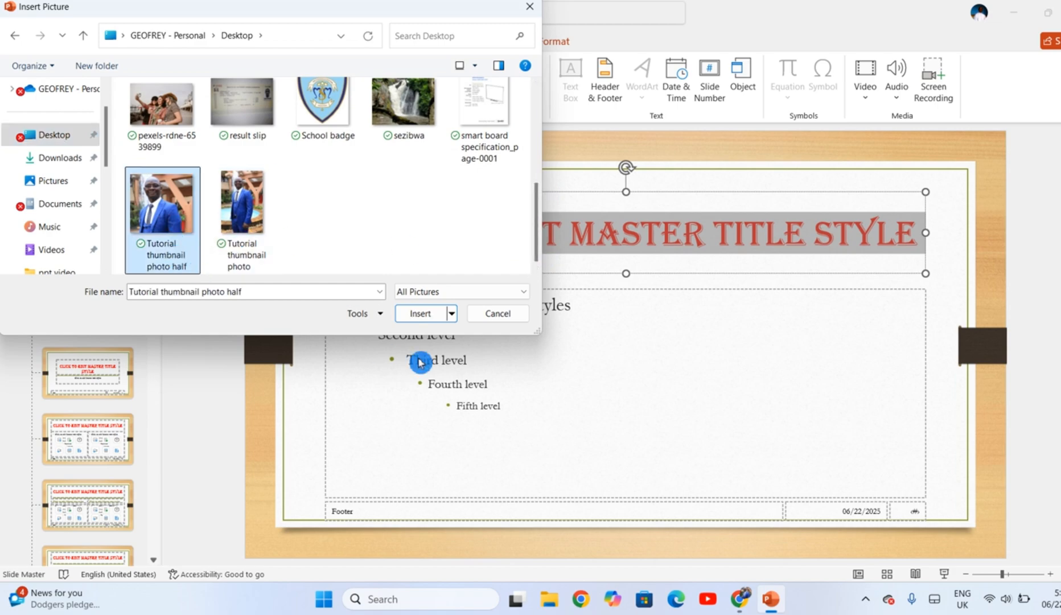
{"action": "left_click", "coordinate": [419, 314]}
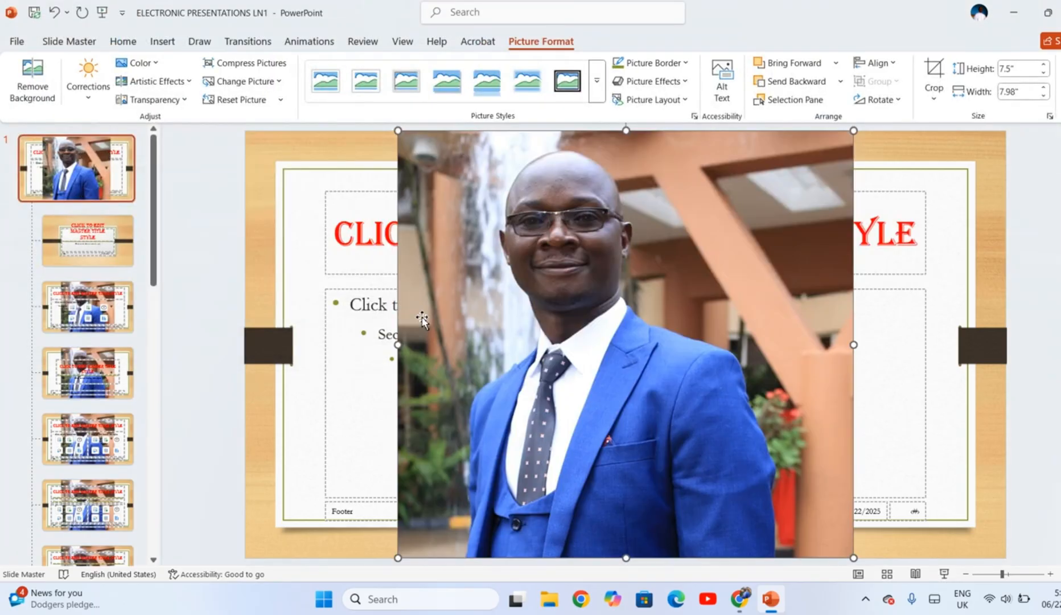
{"action": "mouse_move", "coordinate": [690, 375]}
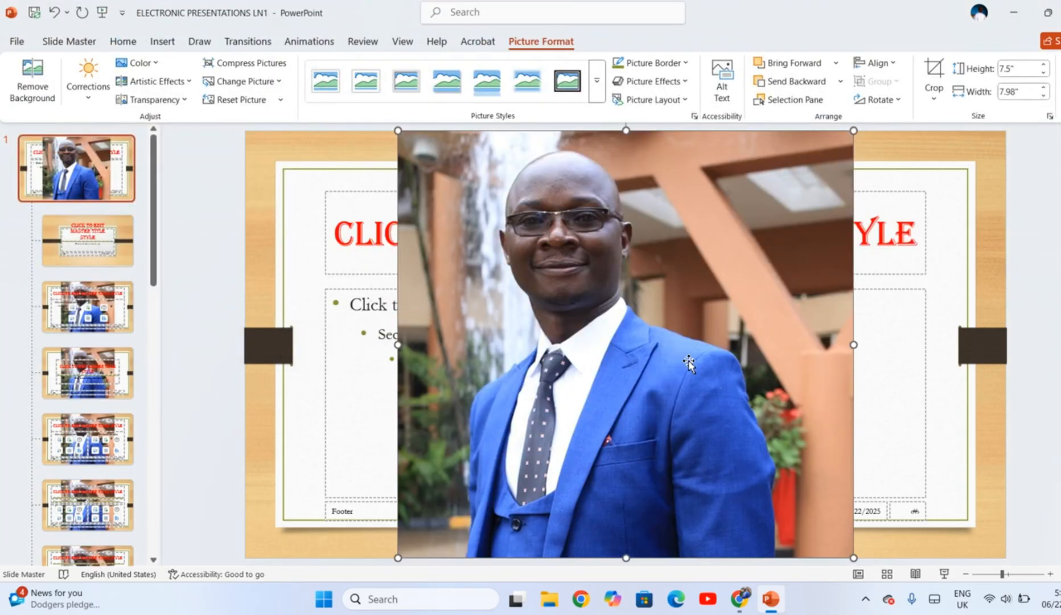
{"action": "mouse_move", "coordinate": [795, 258]}
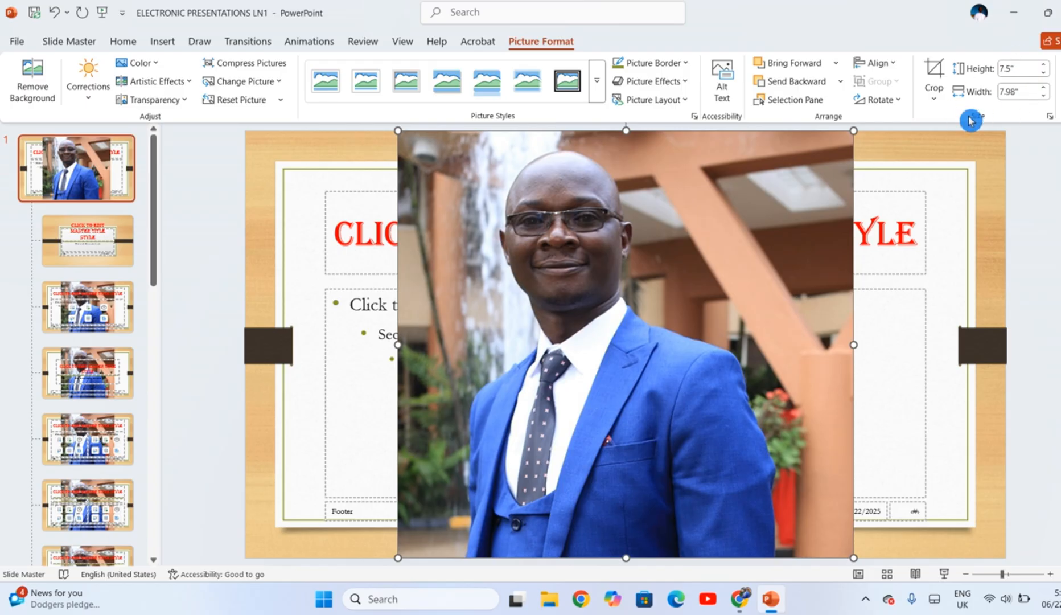
{"action": "mouse_move", "coordinate": [986, 123]}
{"action": "type", "text": "6"}
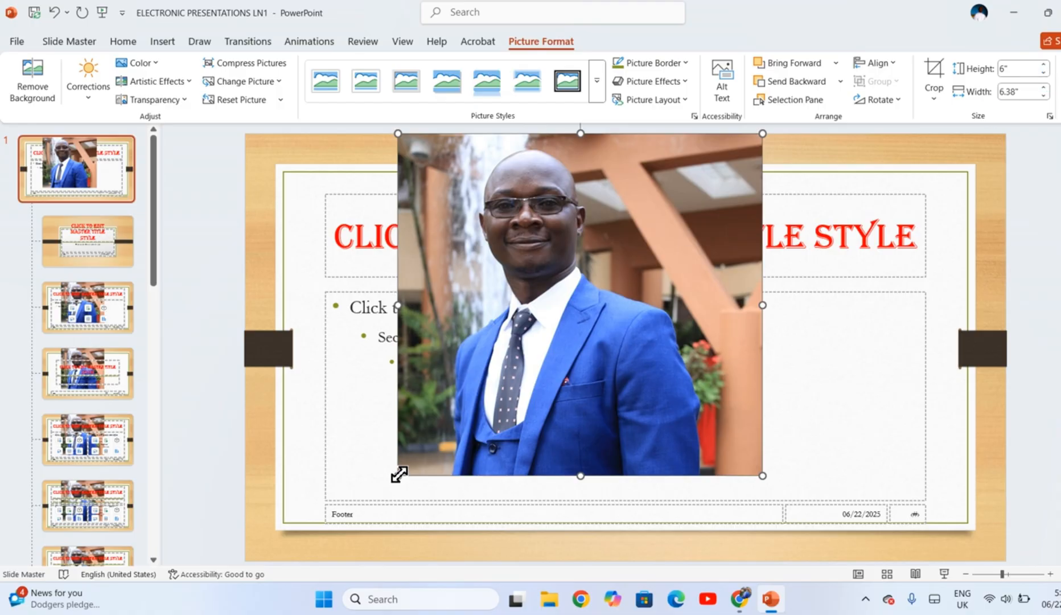
{"action": "mouse_move", "coordinate": [447, 147]}
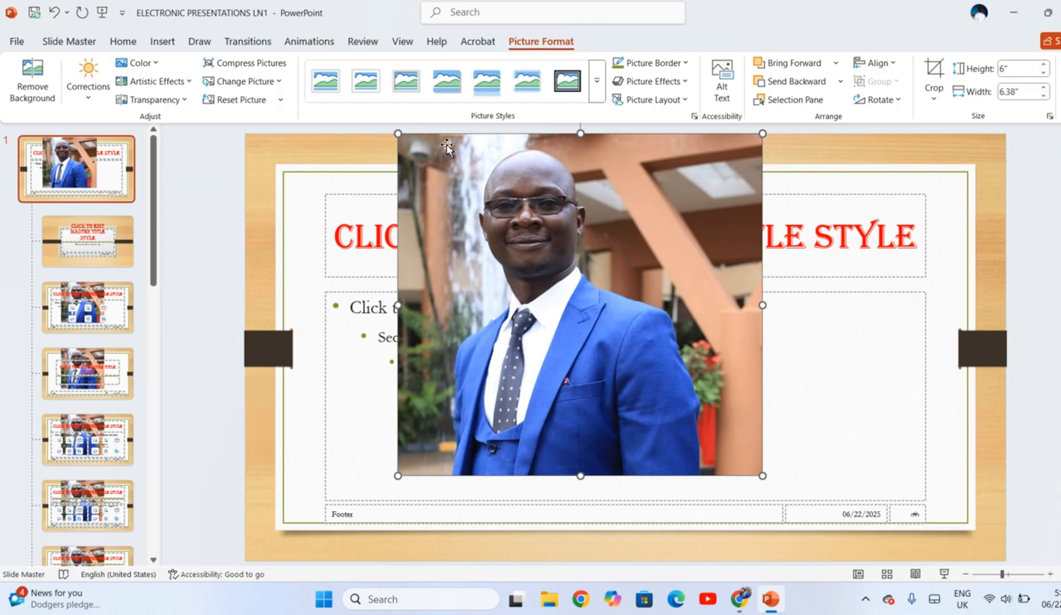
{"action": "mouse_move", "coordinate": [770, 308]}
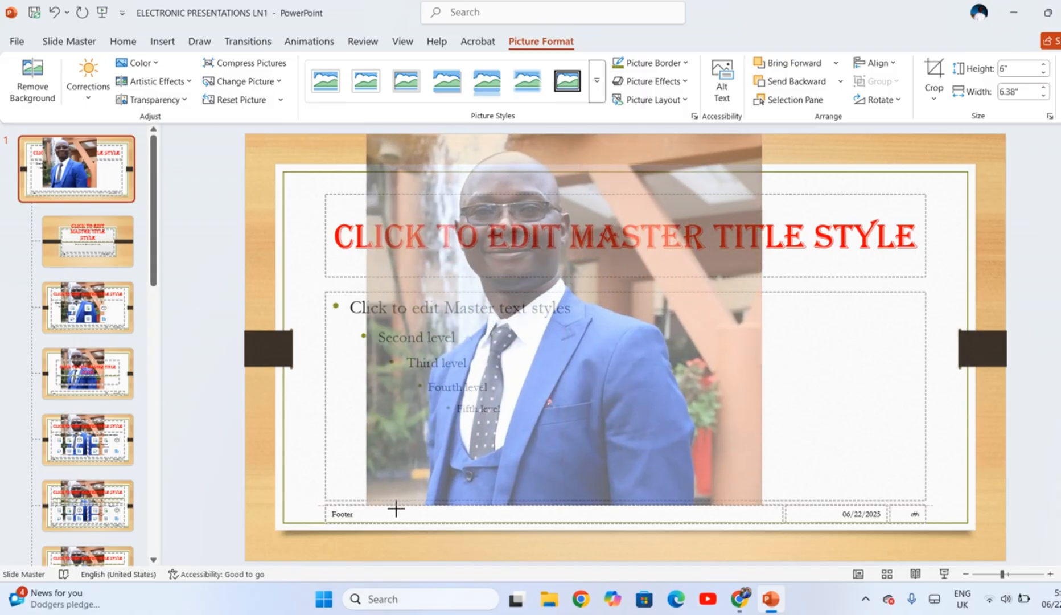
Shrink the portrait to about 1.43" x 1.52" at the top of the slide.
{"action": "left_click_drag", "start_coordinate": [397, 509], "coordinate": [690, 205]}
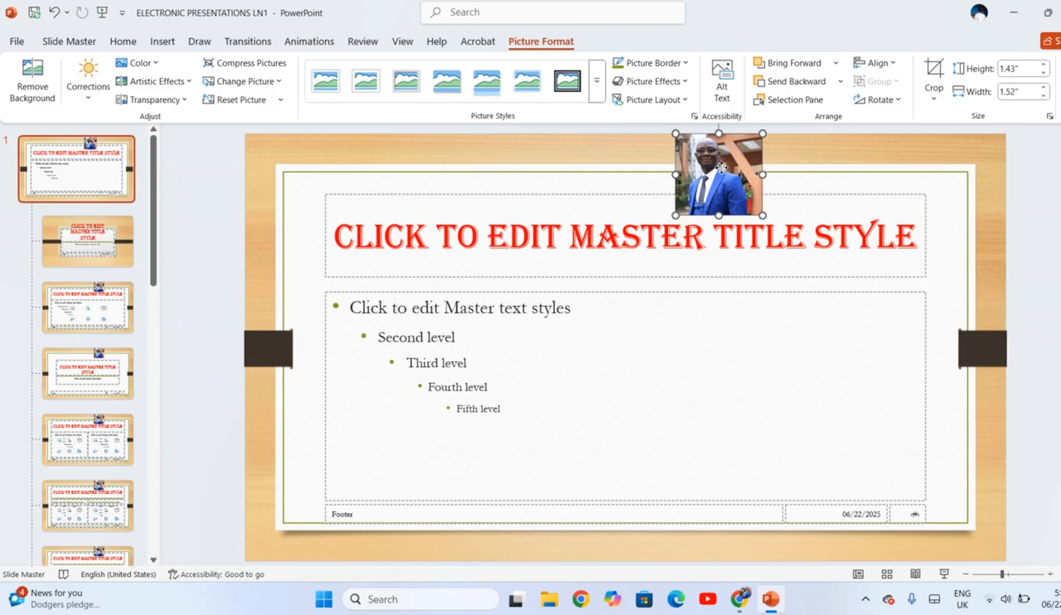
Move the small portrait to the top-right corner of the body placeholder.
{"action": "left_click_drag", "start_coordinate": [719, 174], "coordinate": [865, 316]}
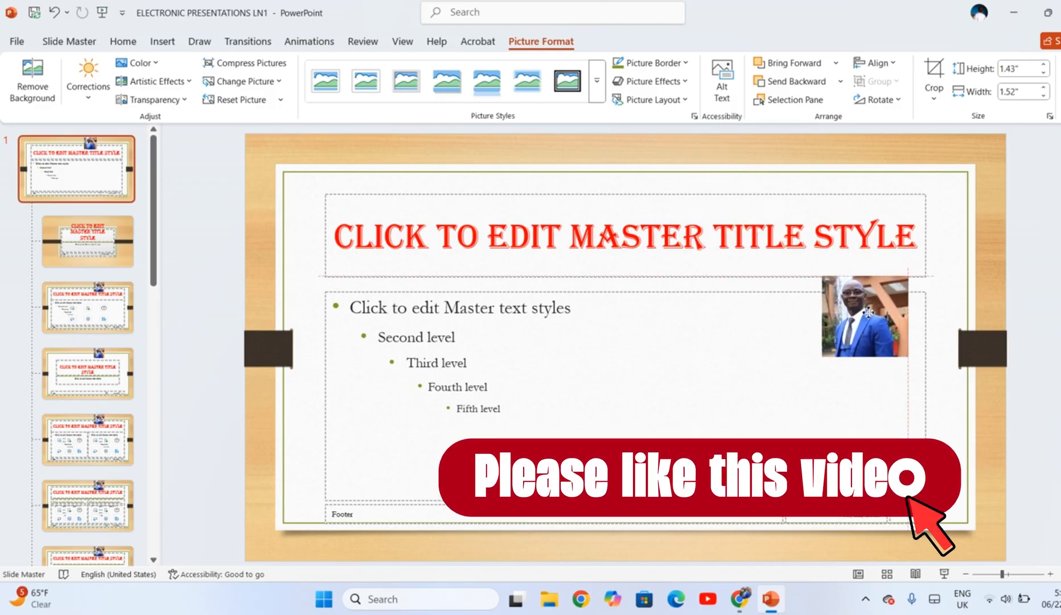
{"action": "left_click", "coordinate": [864, 323]}
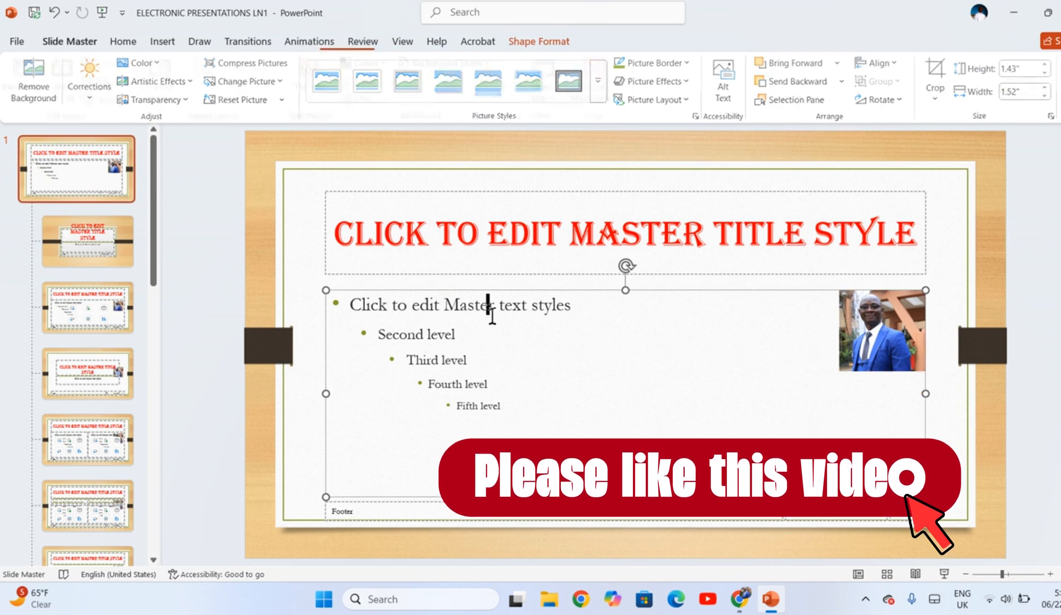
{"action": "left_click", "coordinate": [466, 234]}
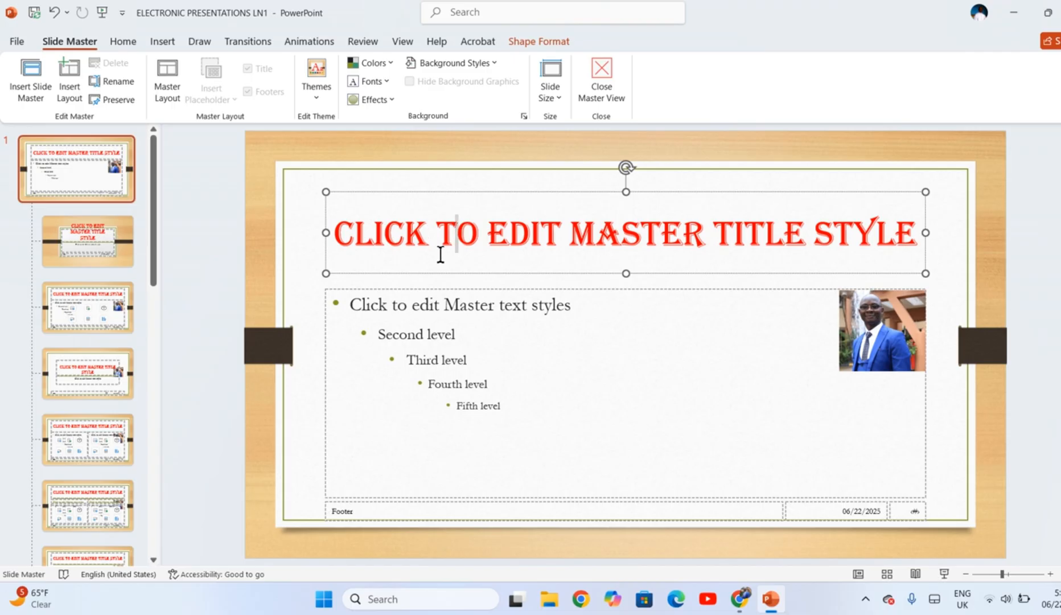
Give the master title placeholder a Float In entrance animation.
{"action": "left_click", "coordinate": [341, 233]}
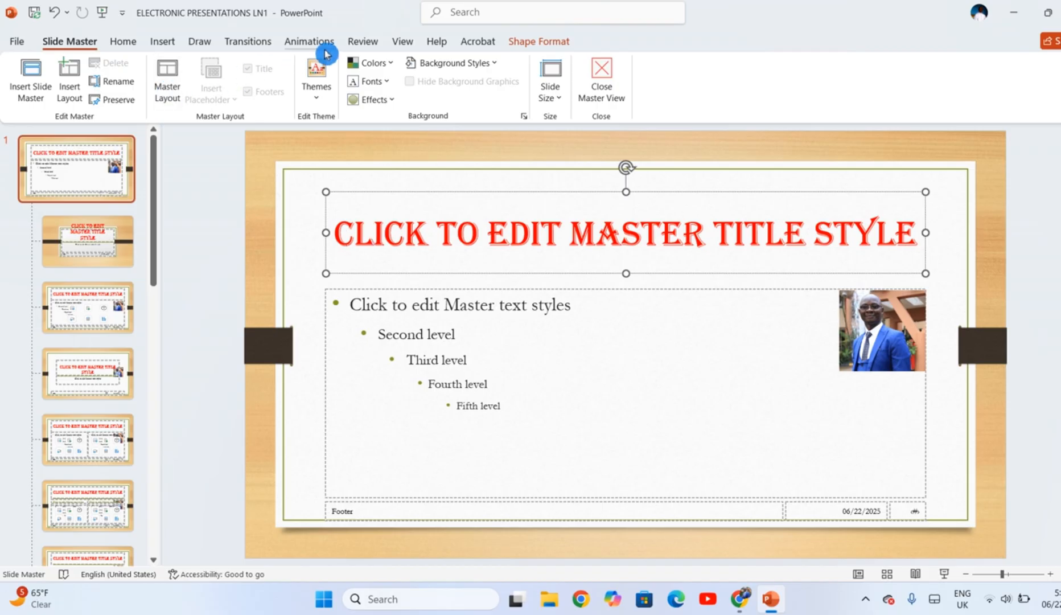
{"action": "left_click", "coordinate": [310, 41]}
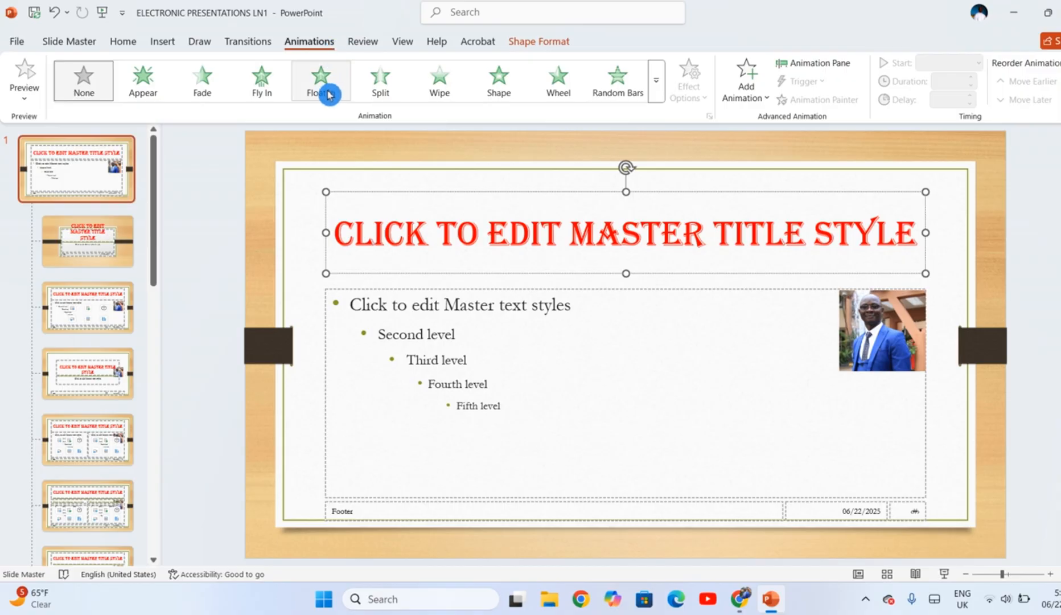
{"action": "left_click", "coordinate": [321, 78]}
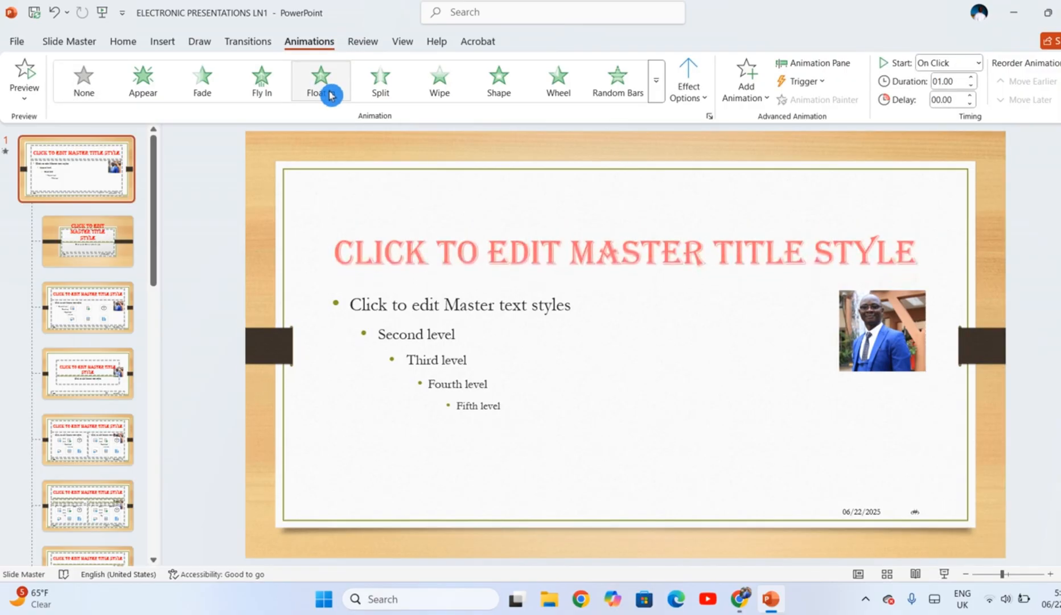
{"action": "left_click", "coordinate": [321, 77]}
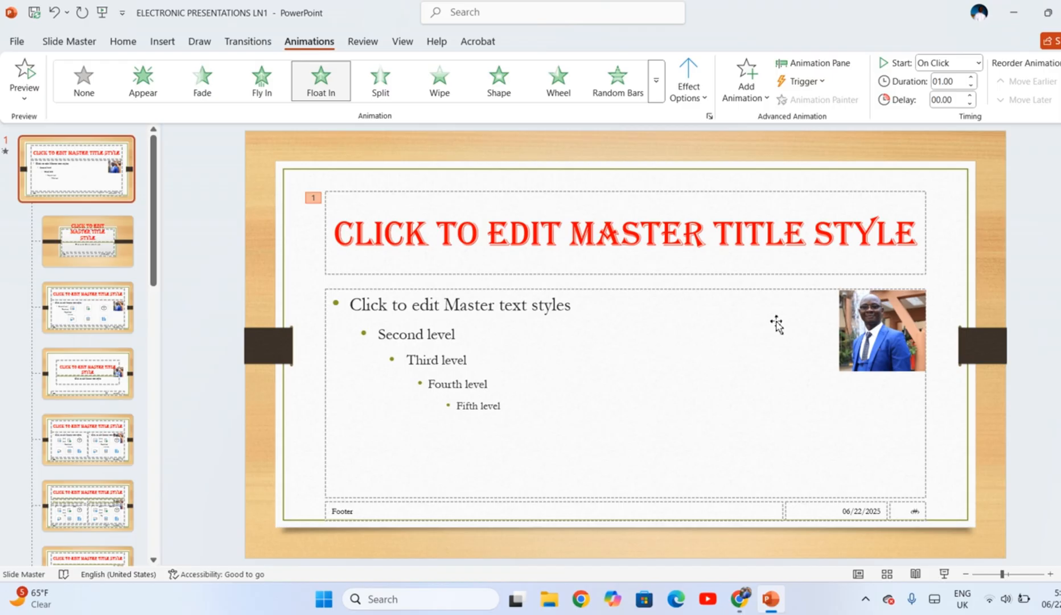
Give the corner portrait a Swivel entrance animation as the second effect.
{"action": "left_click", "coordinate": [881, 332]}
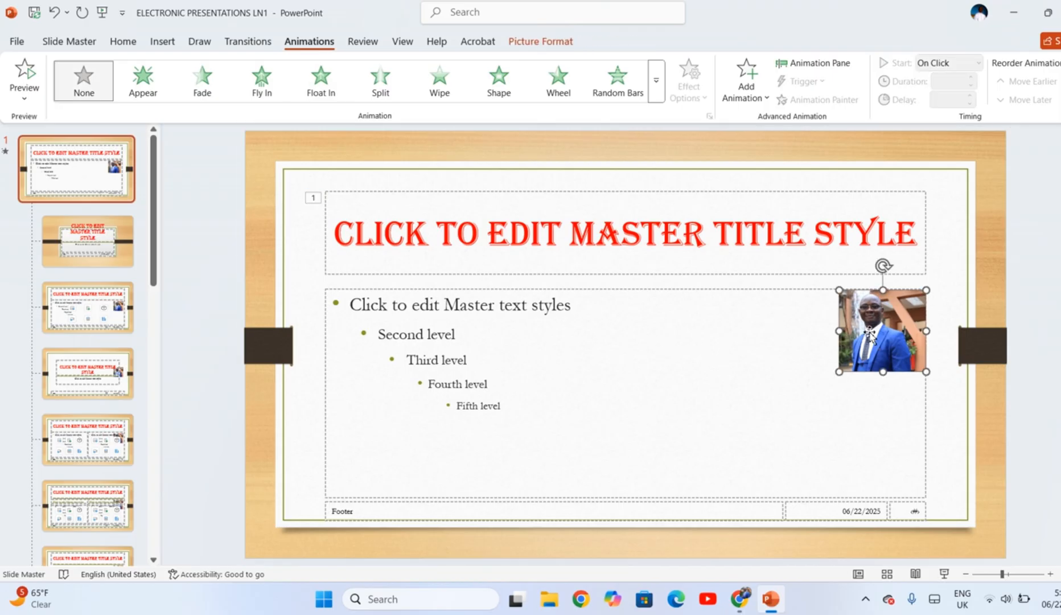
{"action": "mouse_move", "coordinate": [658, 90]}
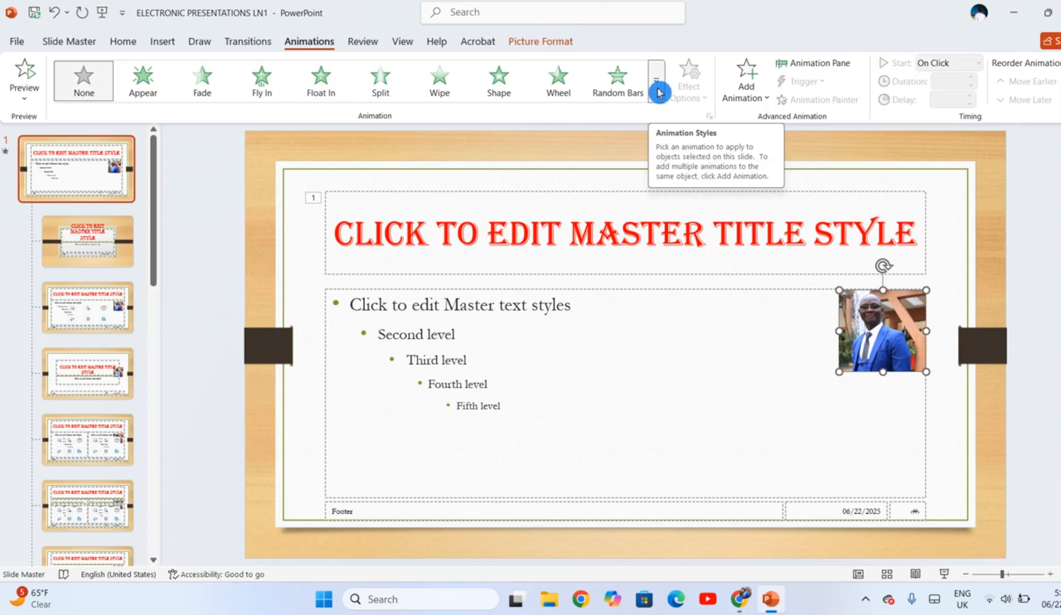
{"action": "left_click", "coordinate": [661, 79]}
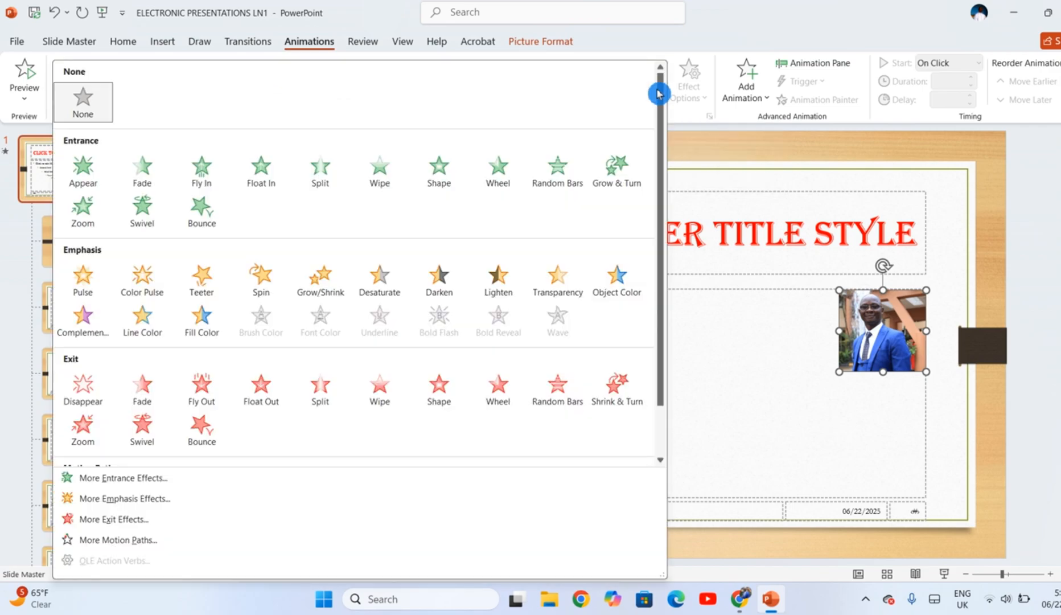
{"action": "mouse_move", "coordinate": [137, 220]}
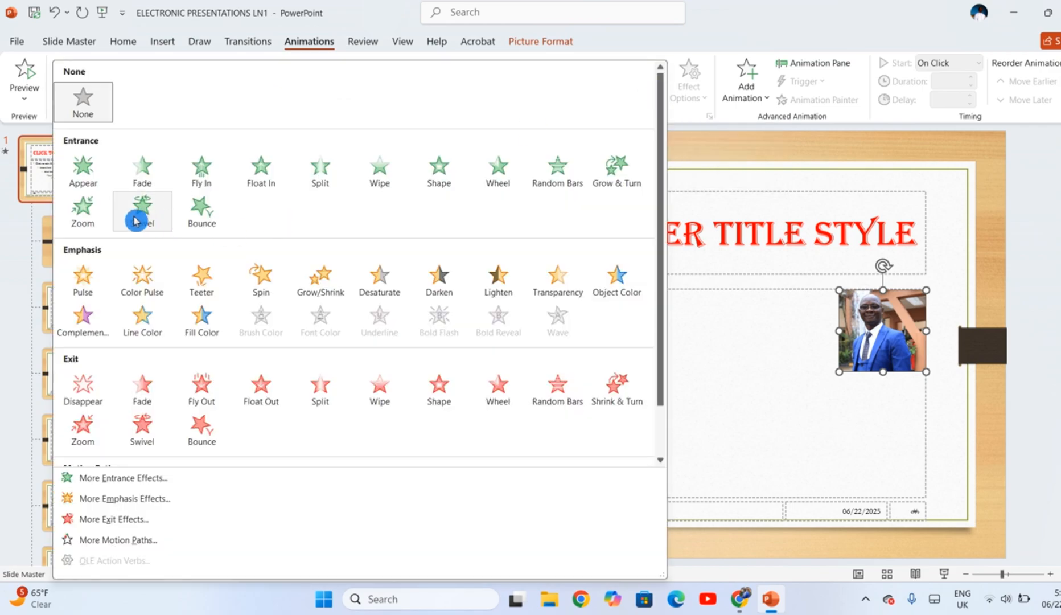
{"action": "left_click", "coordinate": [142, 212]}
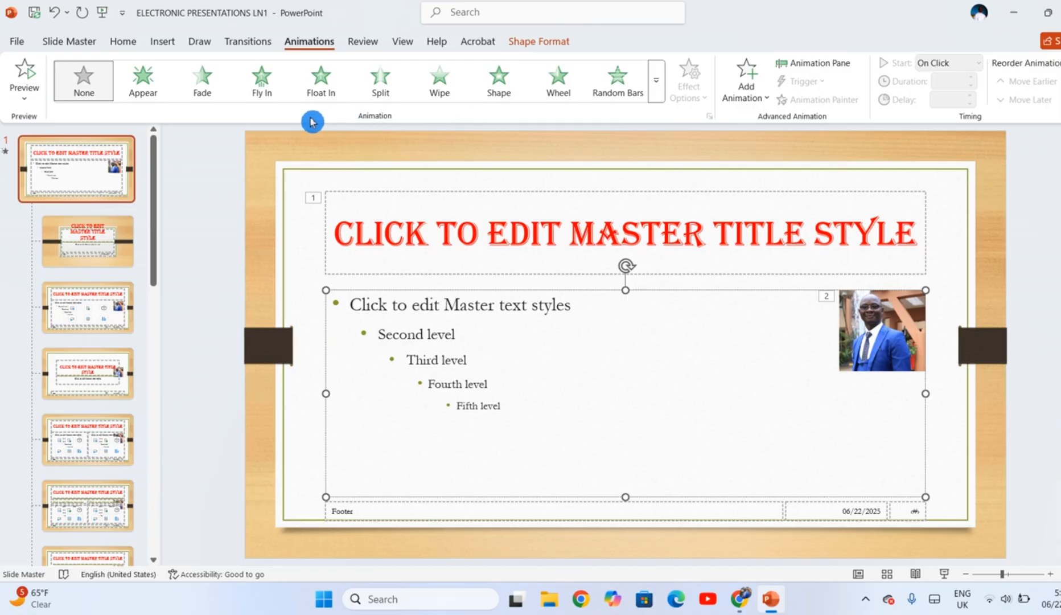
Give the master body text a Fly In entrance animation as the third effect.
{"action": "left_click", "coordinate": [262, 82]}
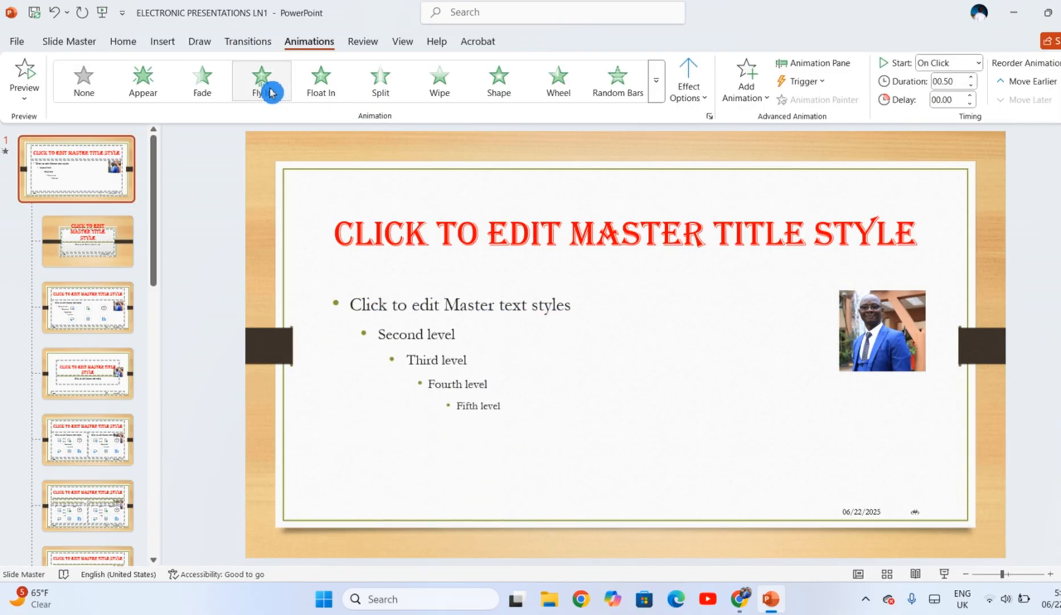
{"action": "left_click", "coordinate": [261, 80]}
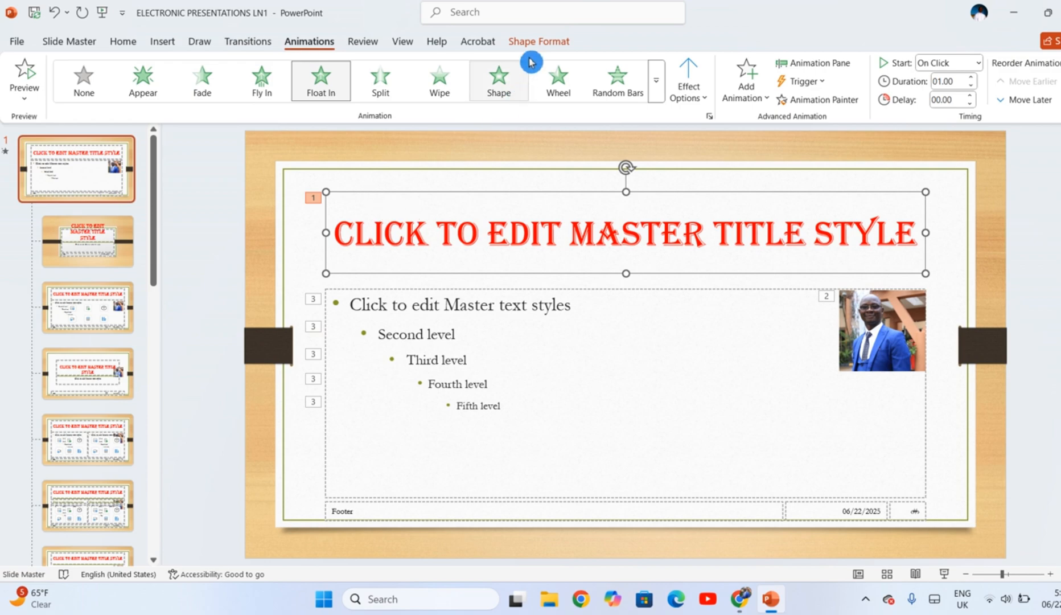
Give the master title placeholder a light blue shape fill via Shape Format.
{"action": "left_click", "coordinate": [540, 41]}
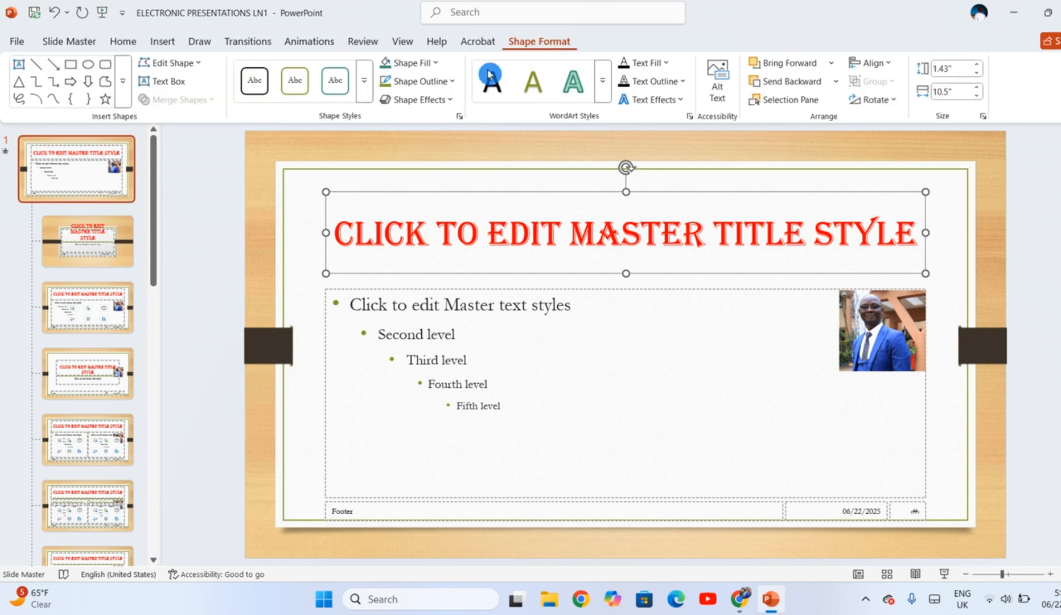
{"action": "left_click", "coordinate": [413, 62]}
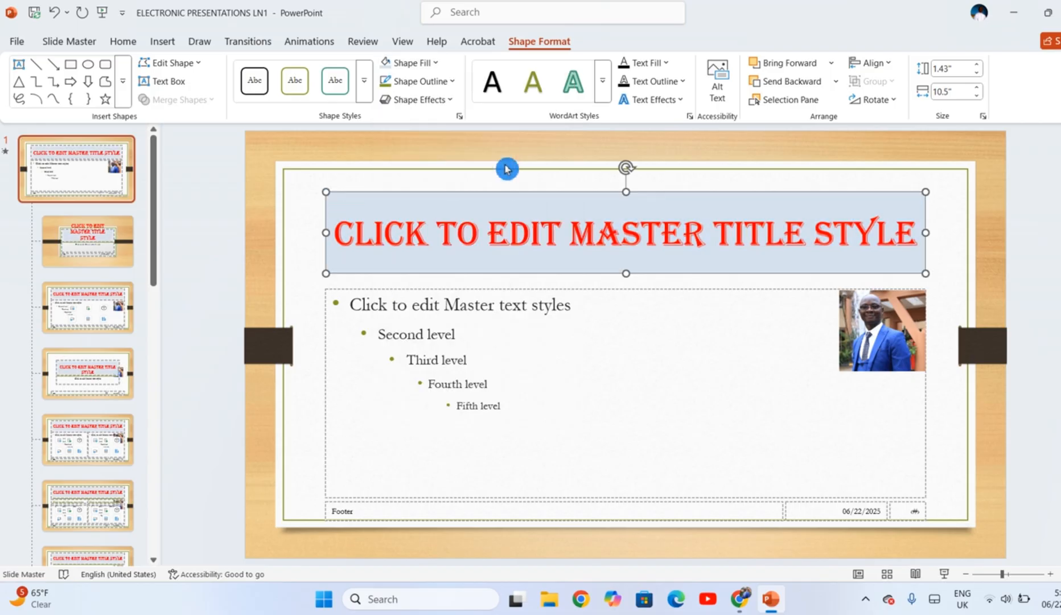
{"action": "mouse_move", "coordinate": [518, 337]}
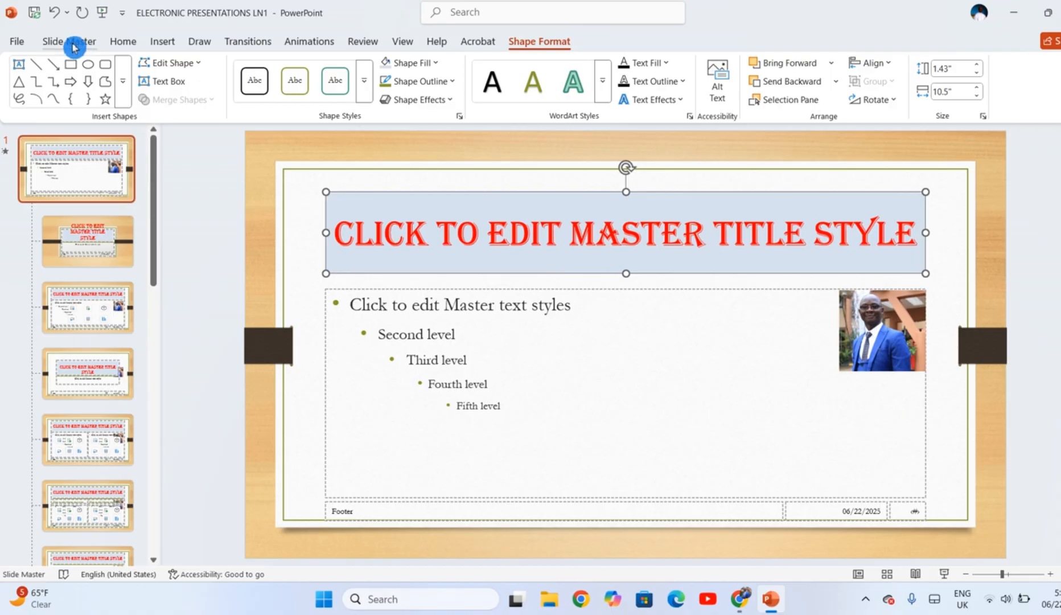
Close Master View to return to the five slides, then start the slide show.
{"action": "left_click", "coordinate": [69, 41]}
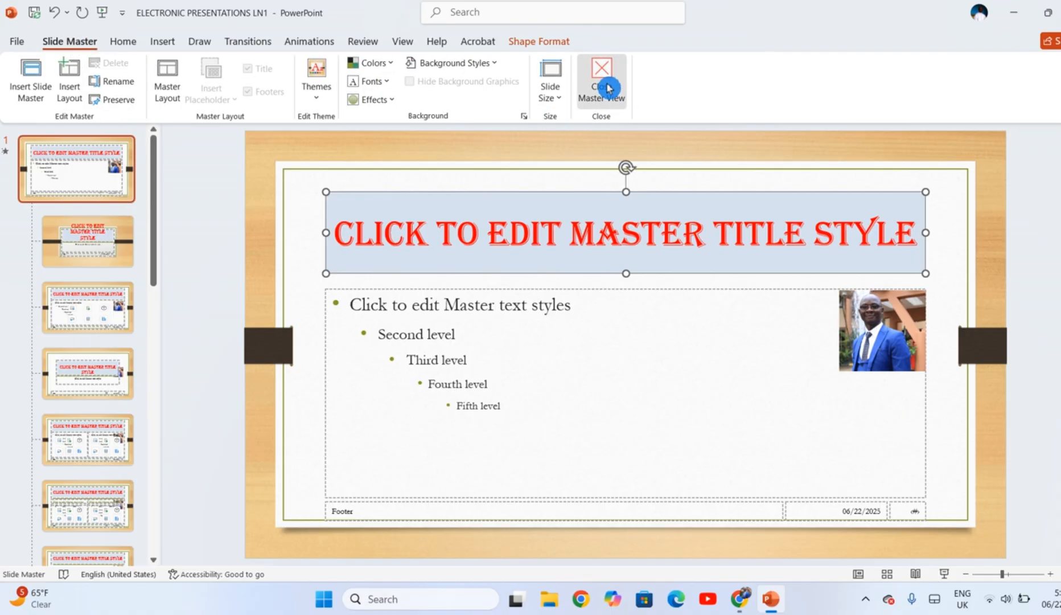
{"action": "left_click", "coordinate": [602, 79]}
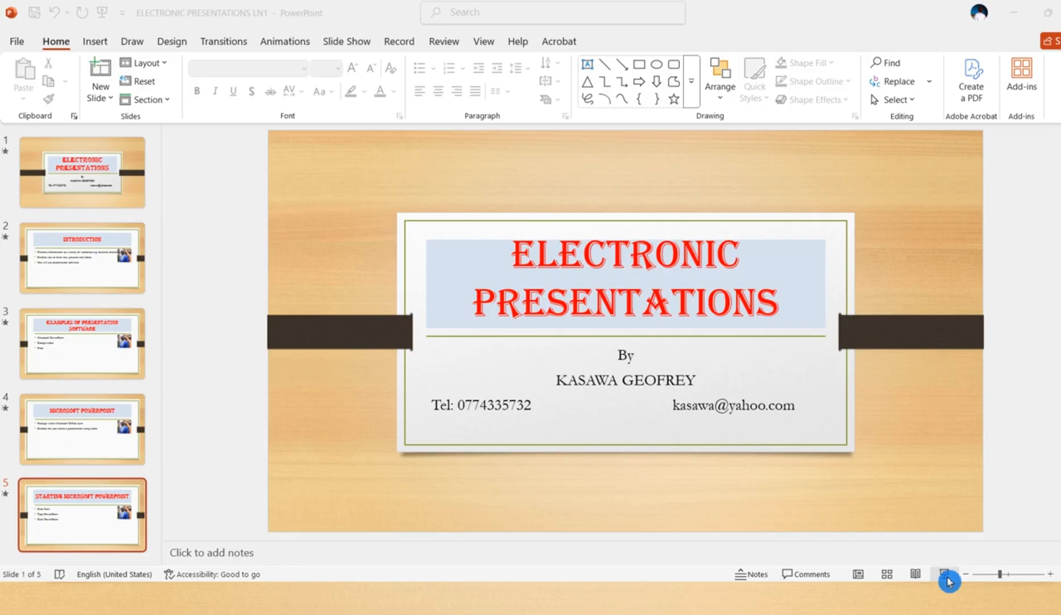
{"action": "left_click", "coordinate": [84, 517]}
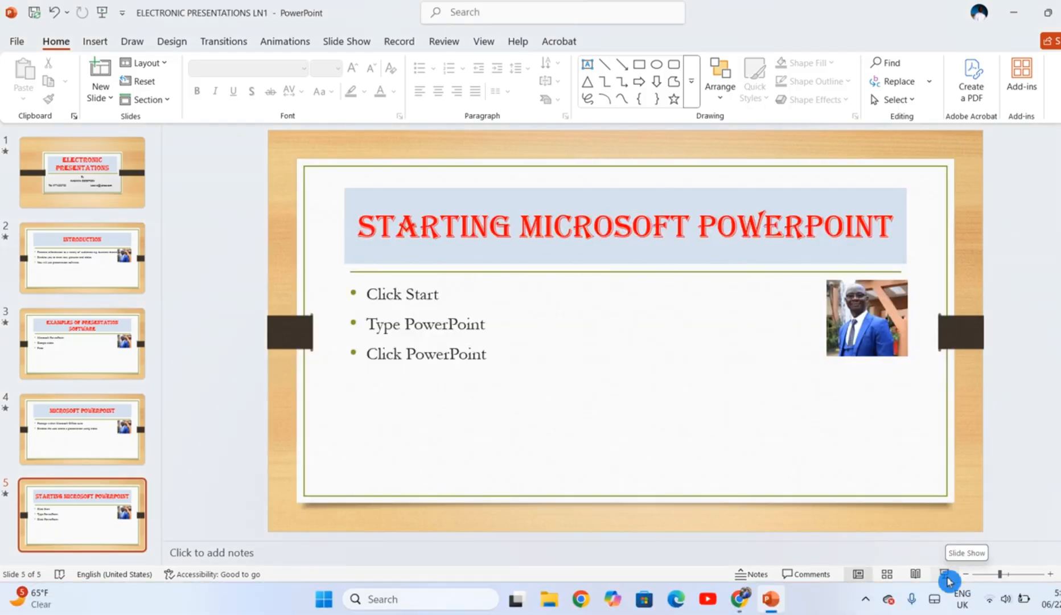